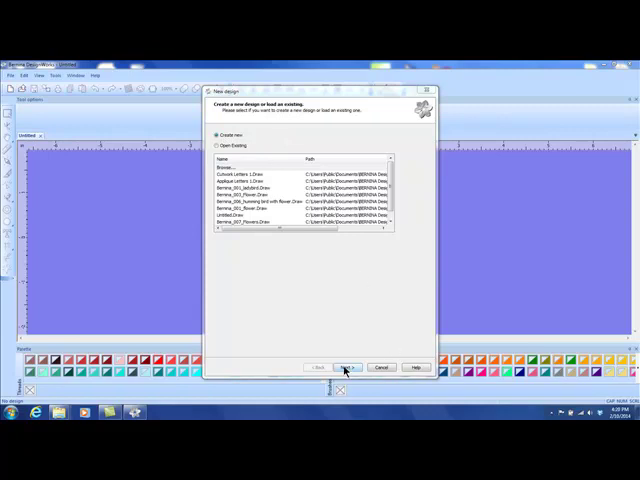
- Start a new design, accept the fabric, and choose 'No graphic' as the artwork source
click(348, 368)
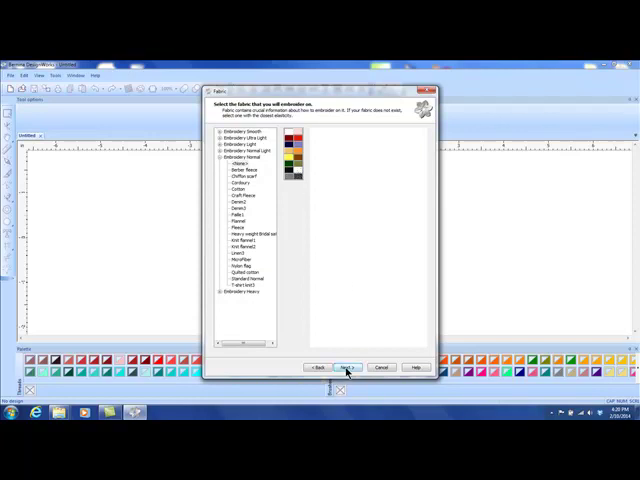
click(348, 368)
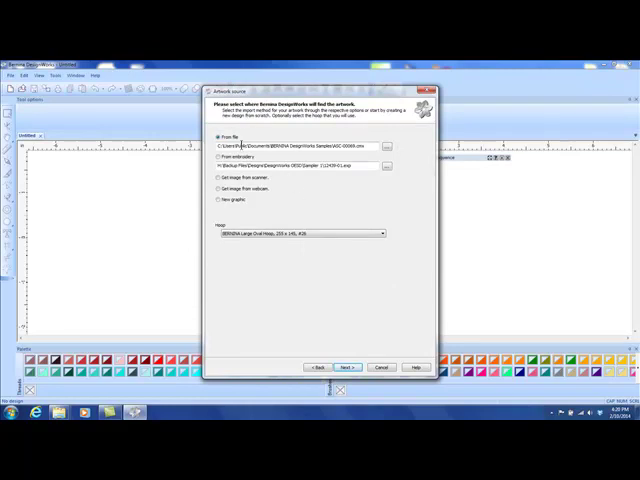
mouse_move(224, 210)
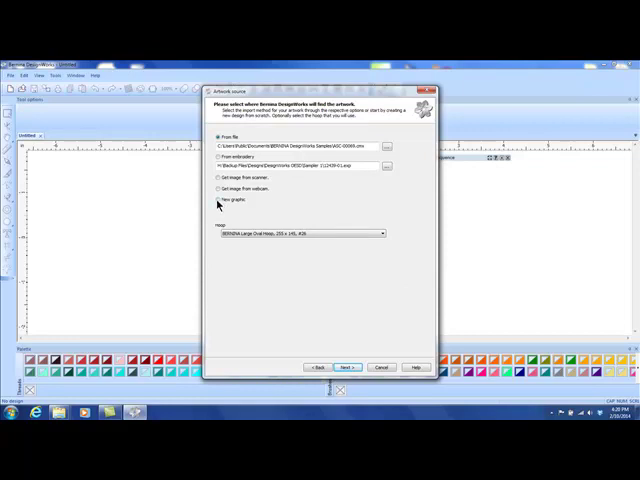
click(220, 200)
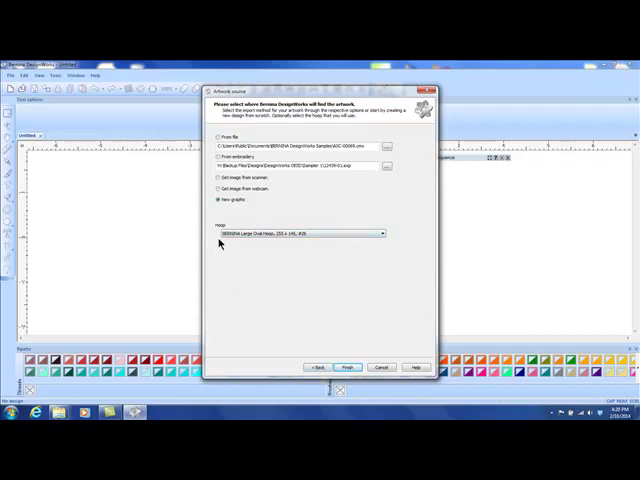
mouse_move(236, 246)
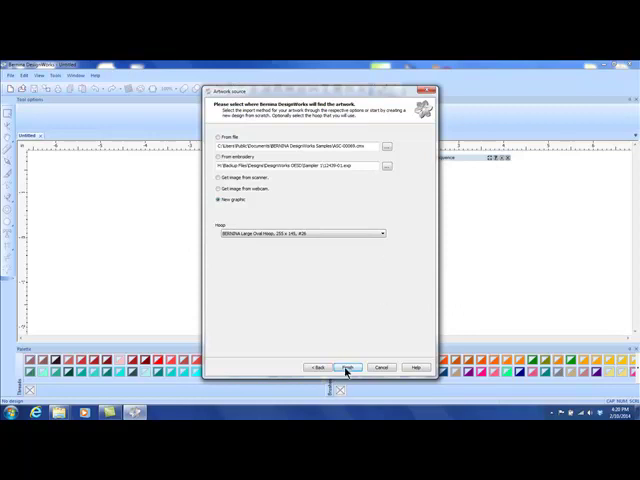
- Finish the new design and rotate the hoop 90° so it lies horizontally
click(352, 368)
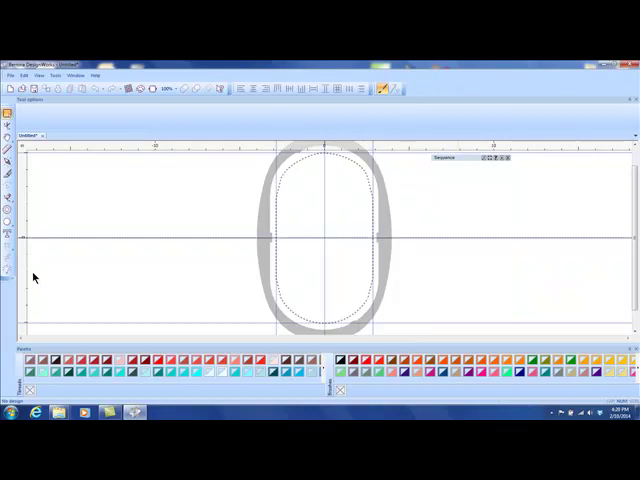
mouse_move(250, 252)
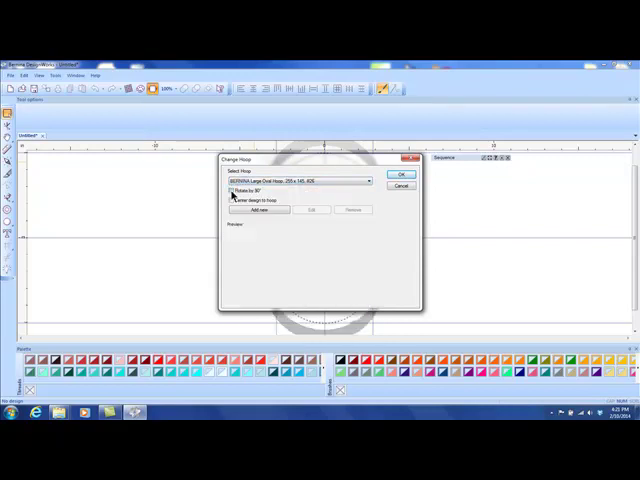
click(230, 190)
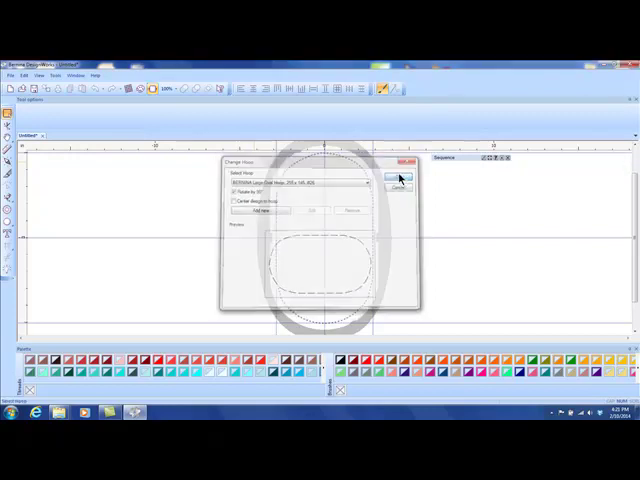
click(400, 176)
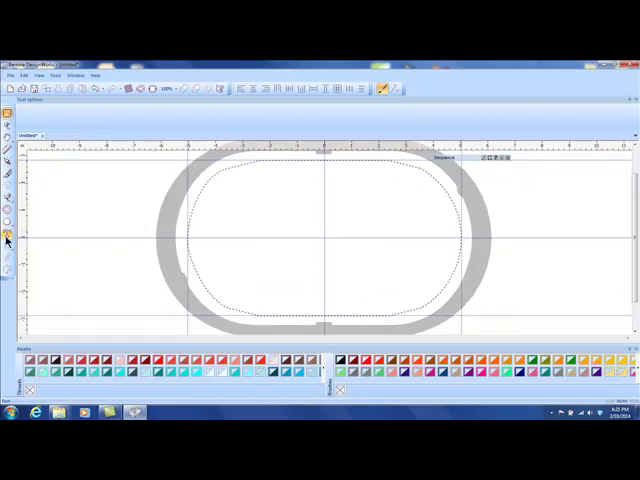
mouse_move(8, 238)
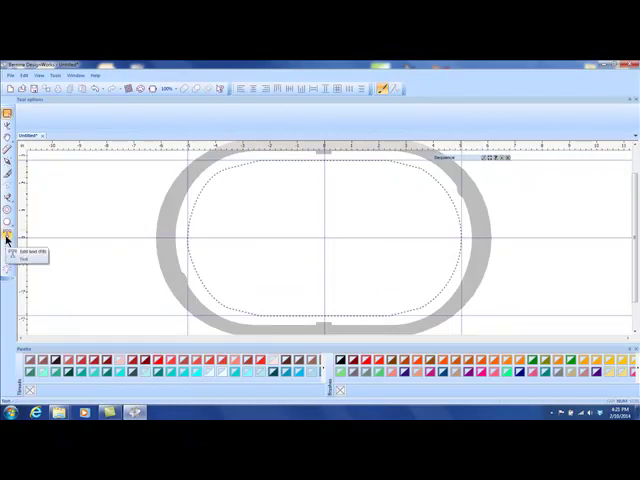
- Add the word 'Quilt' as lettering in a bold font inside the hoop
click(8, 236)
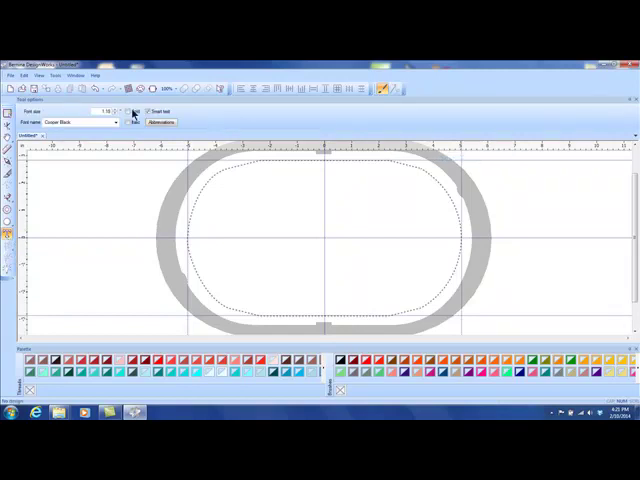
click(128, 122)
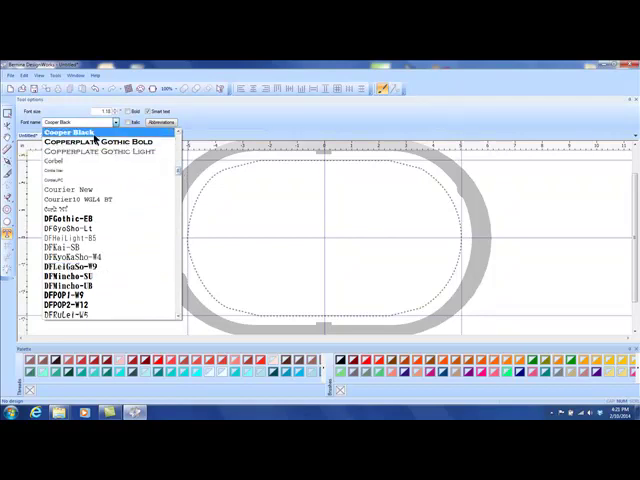
mouse_move(96, 136)
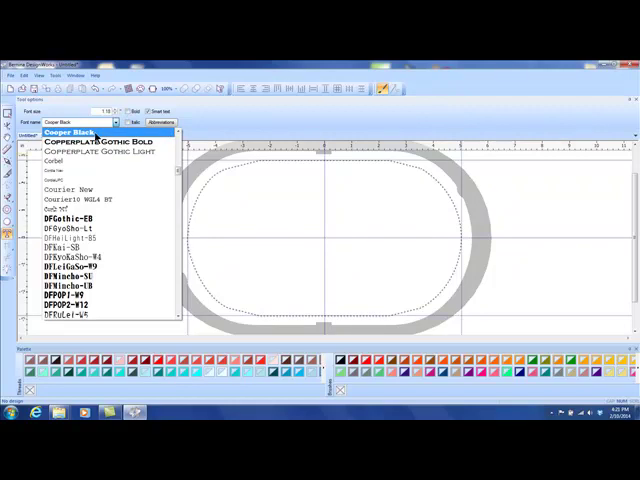
click(70, 132)
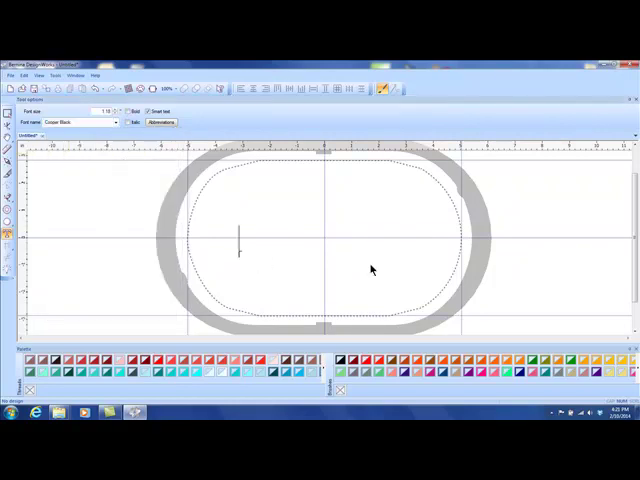
text(Quilt)
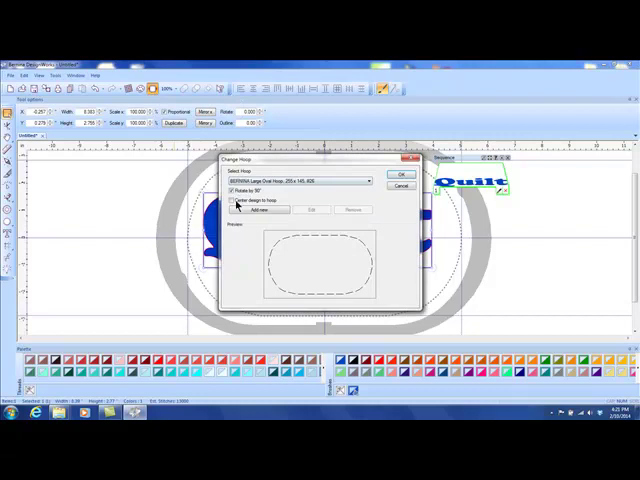
- Center the Quilt design in the hoop via the Change Hoop settings
click(232, 200)
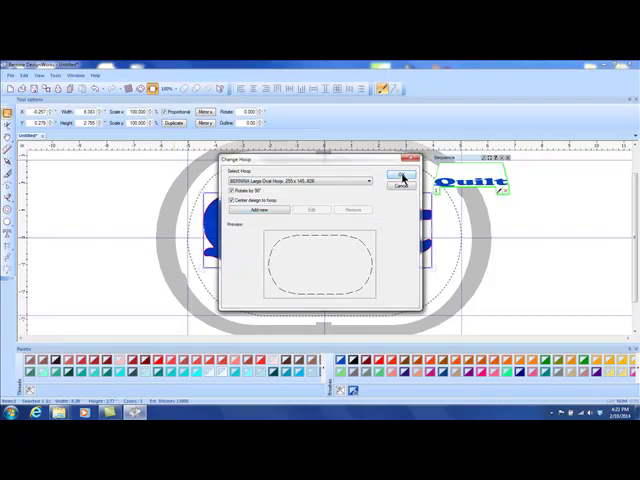
click(400, 176)
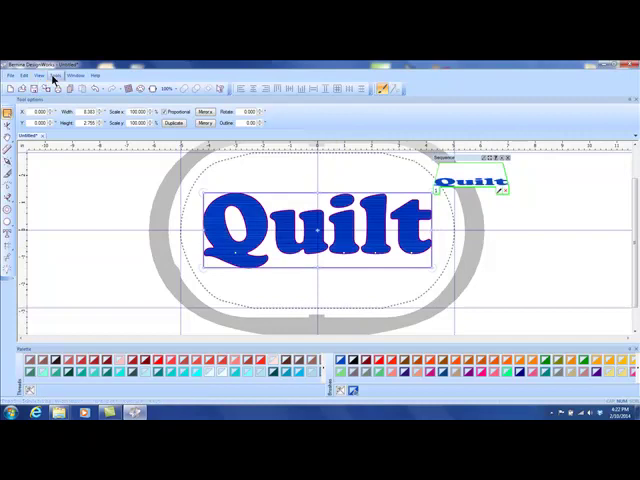
- Set the Quilt lettering type to Applique in its properties and apply the applique options
click(52, 76)
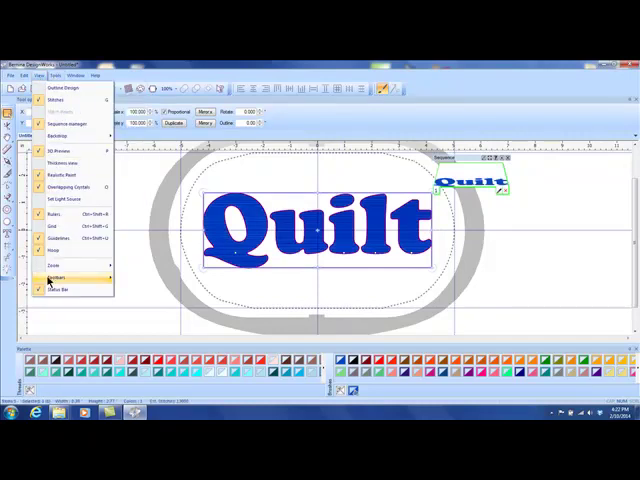
click(72, 280)
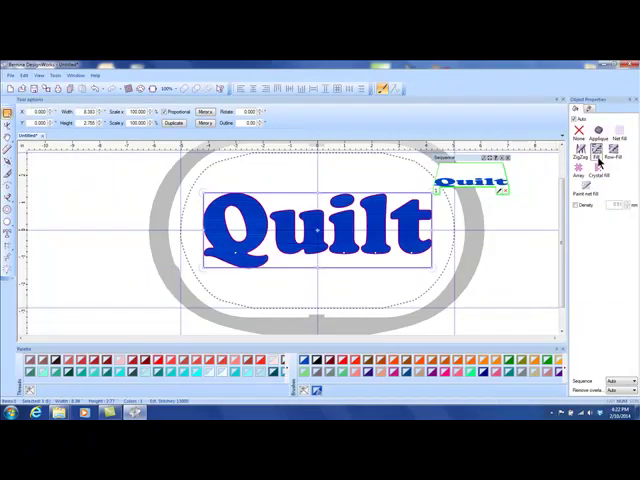
mouse_move(492, 204)
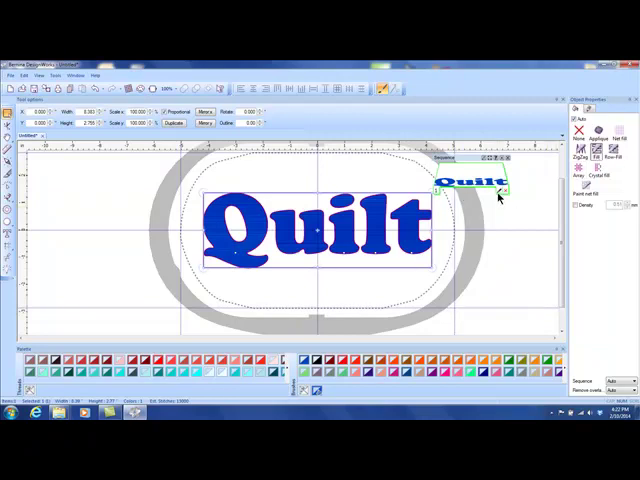
mouse_move(500, 196)
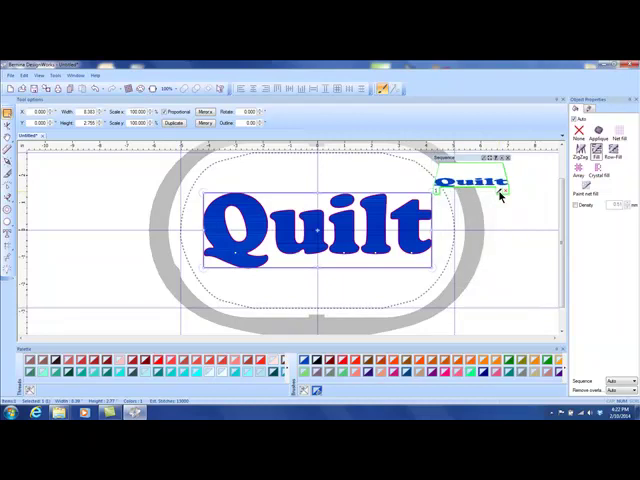
mouse_move(390, 340)
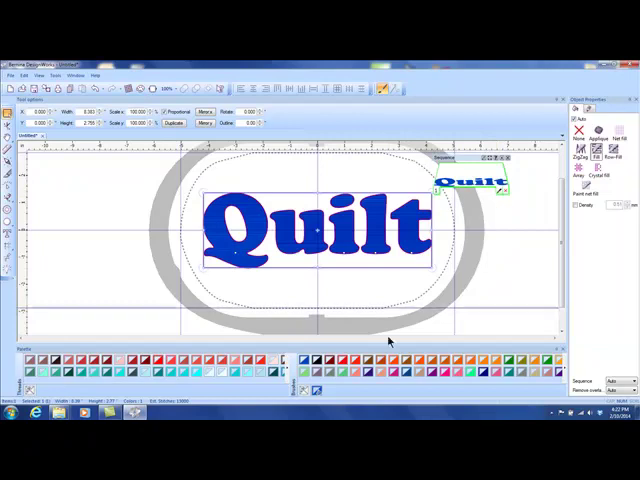
mouse_move(330, 390)
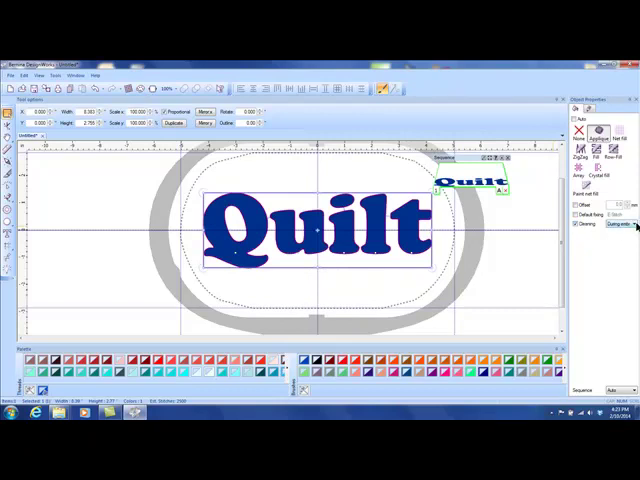
click(636, 224)
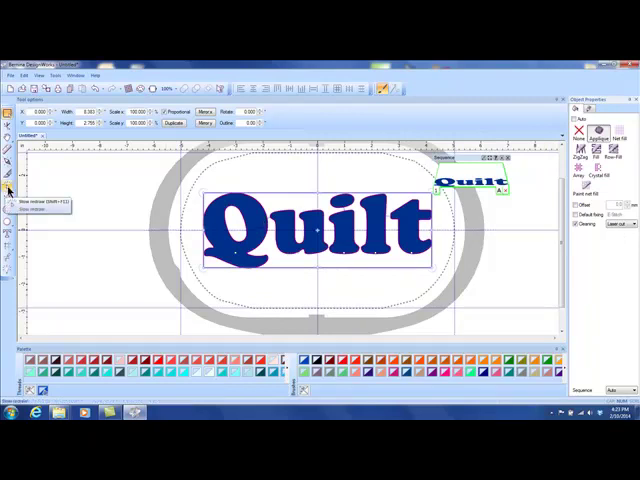
click(10, 190)
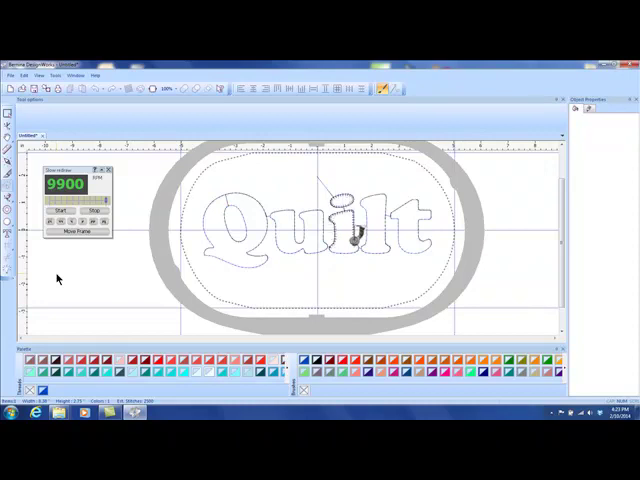
mouse_move(406, 248)
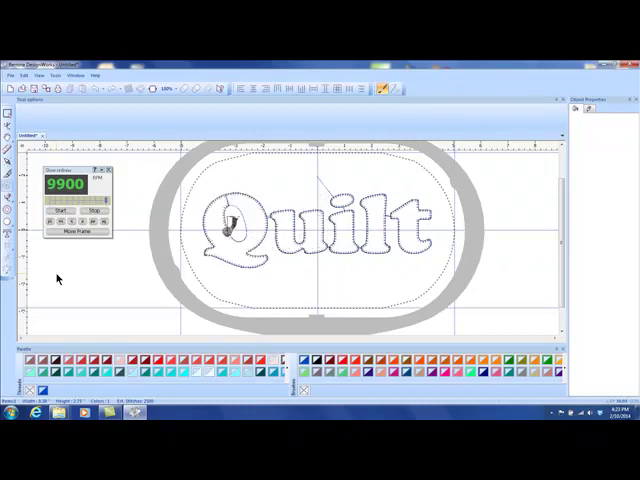
click(96, 210)
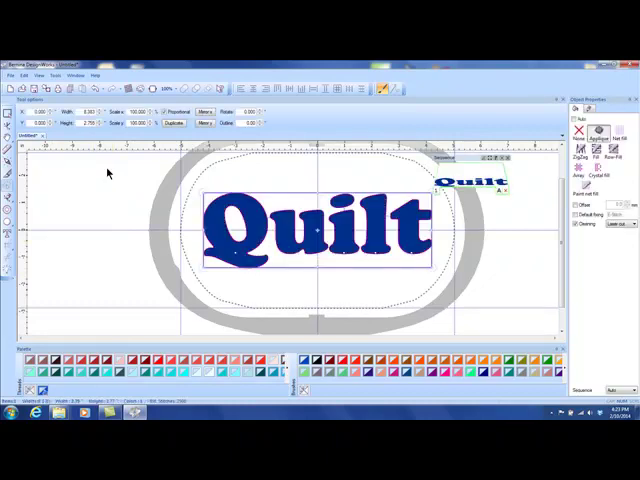
- Save the design as a new file named 'Applique'
click(14, 74)
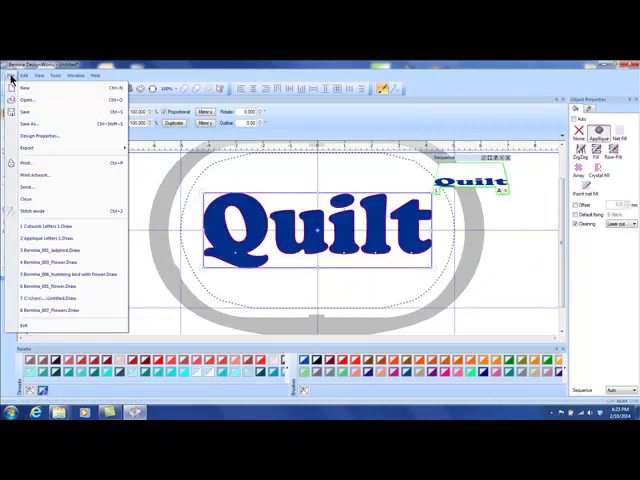
click(28, 112)
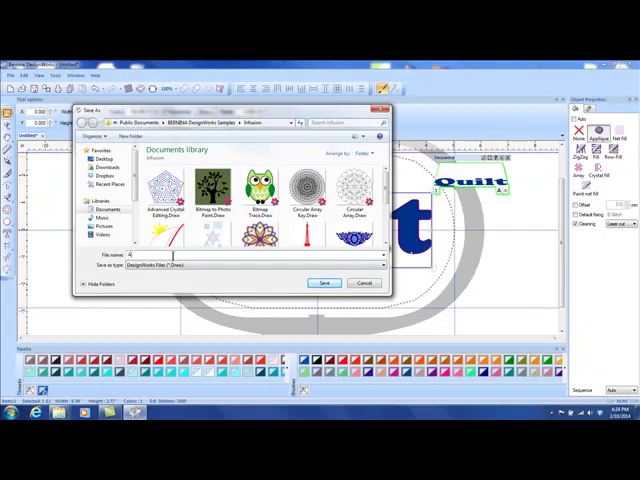
text(Applique Letters)
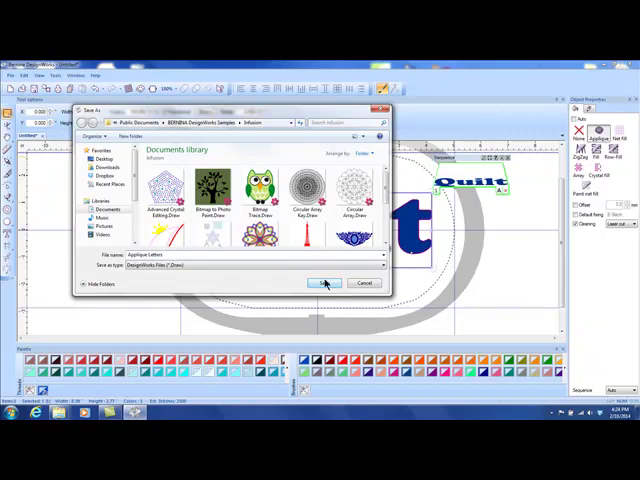
click(324, 284)
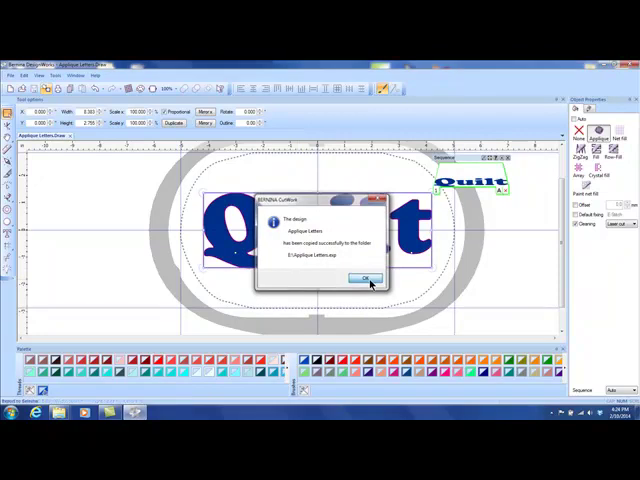
- Dismiss the applique export confirmation message
click(364, 276)
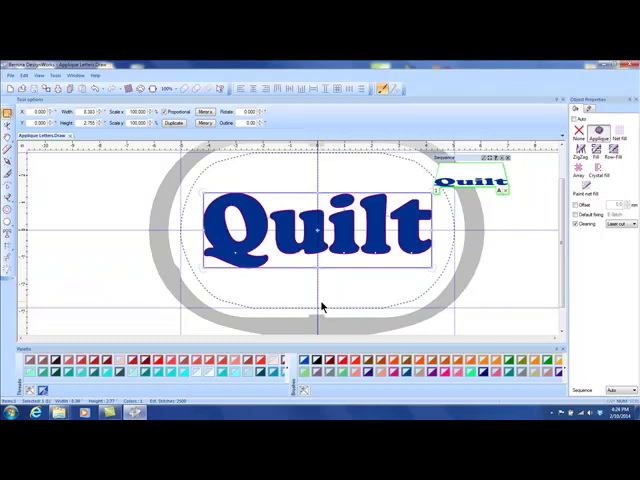
mouse_move(464, 168)
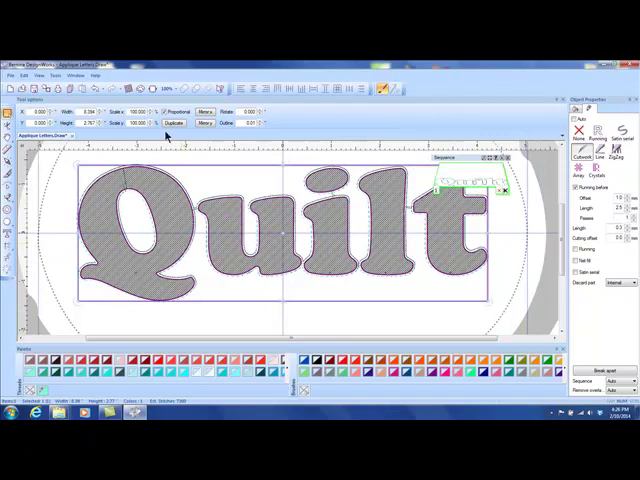
mouse_move(8, 188)
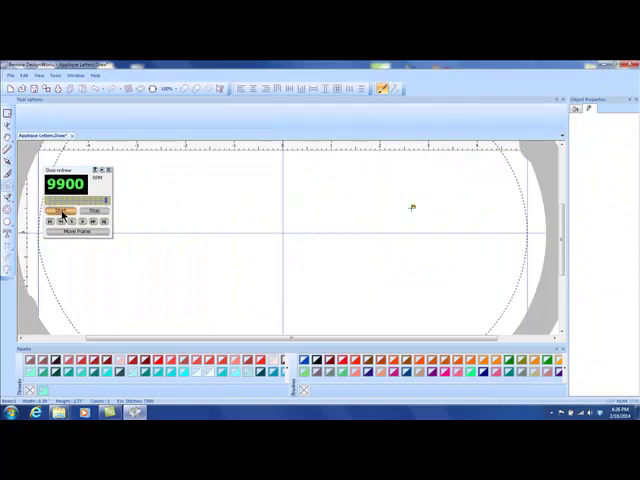
click(62, 210)
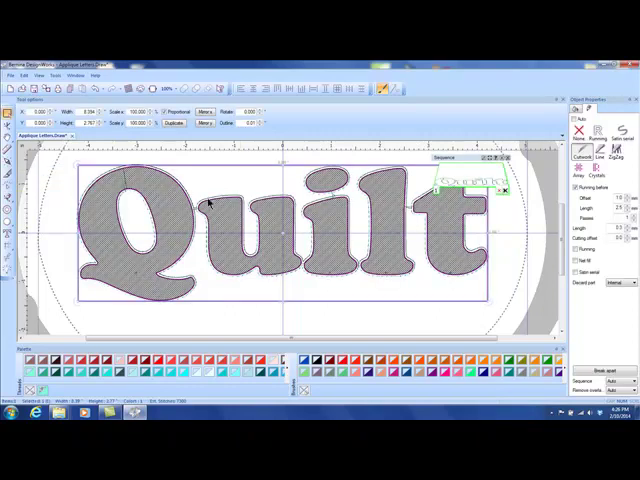
- Save the design as 'Cutwork Lettering' and dismiss its export confirmation
click(12, 76)
text(CutWork Lettering)
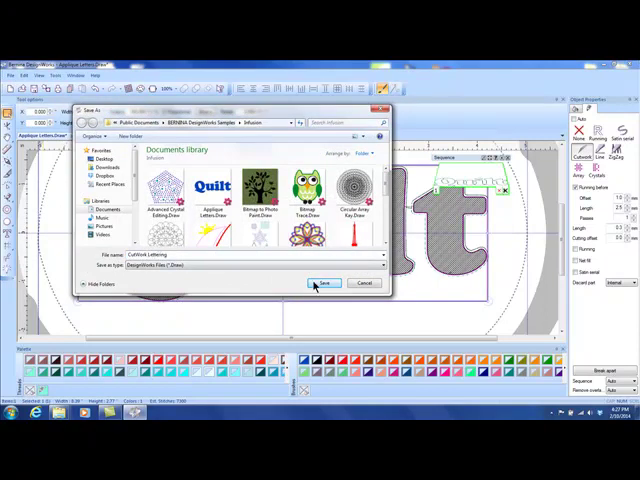
click(324, 282)
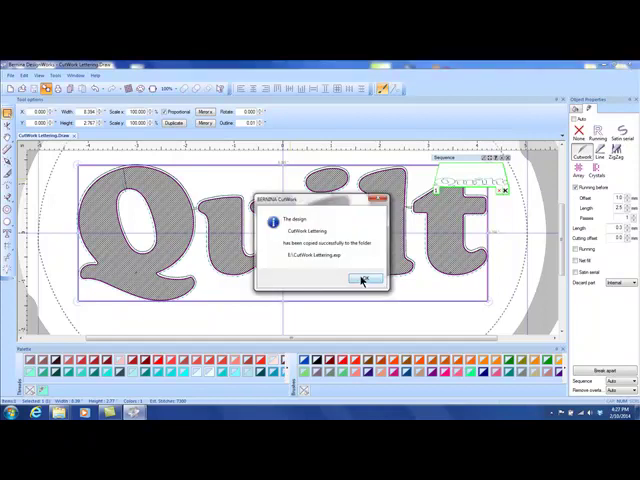
click(364, 280)
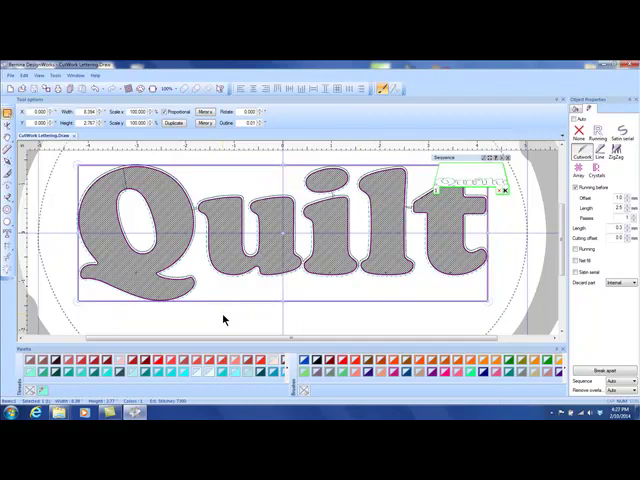